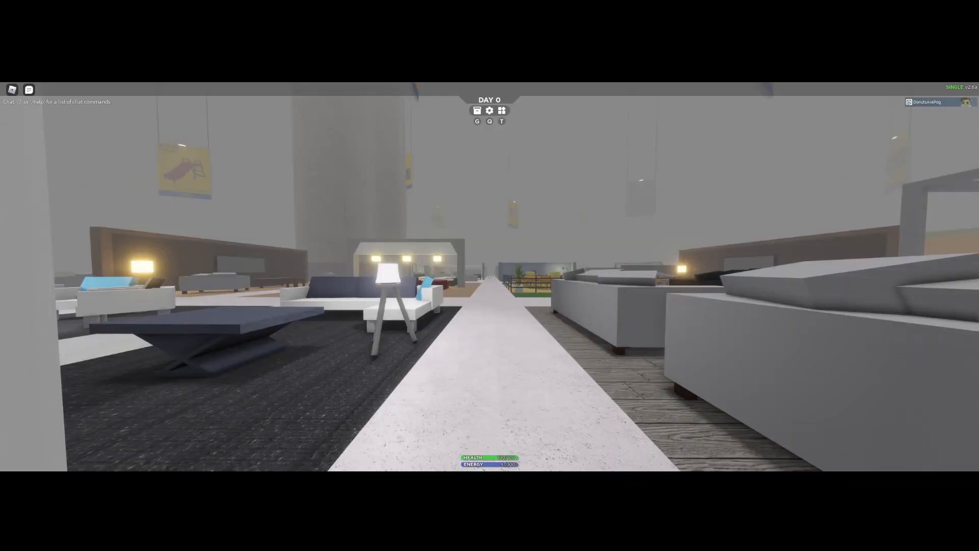
mouse_move(489, 275)
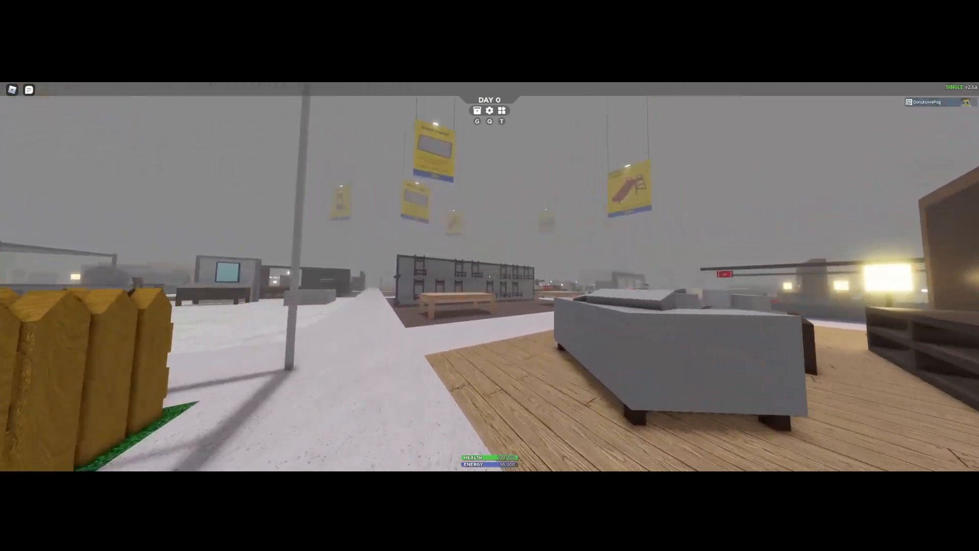
mouse_move(490, 275)
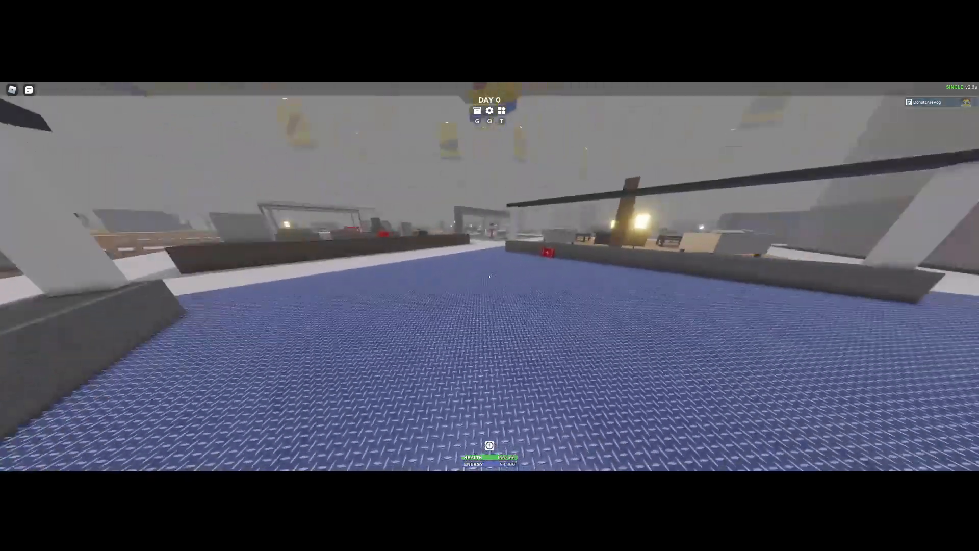
mouse_move(490, 275)
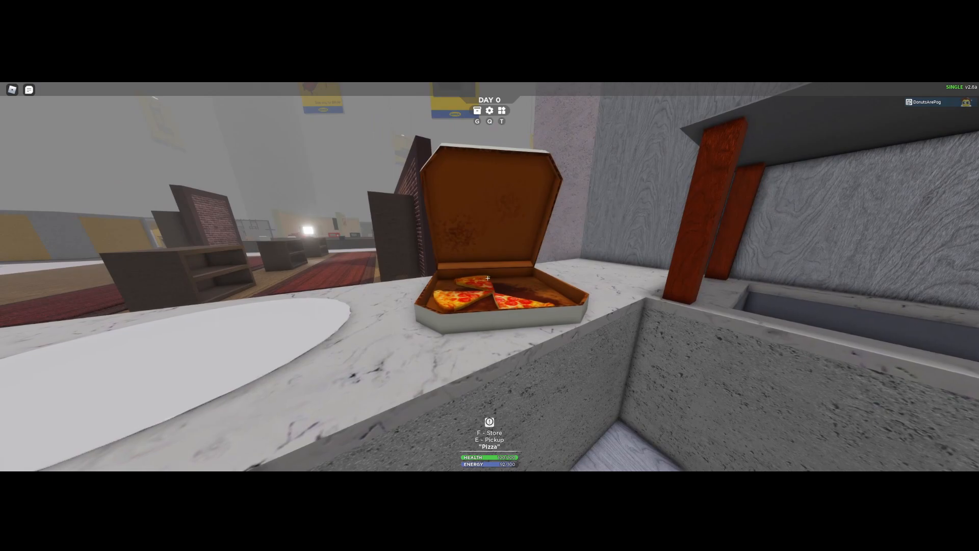
Name a new waypoint 'BIG food', colour it cyan, and create it.
left_click(501, 111)
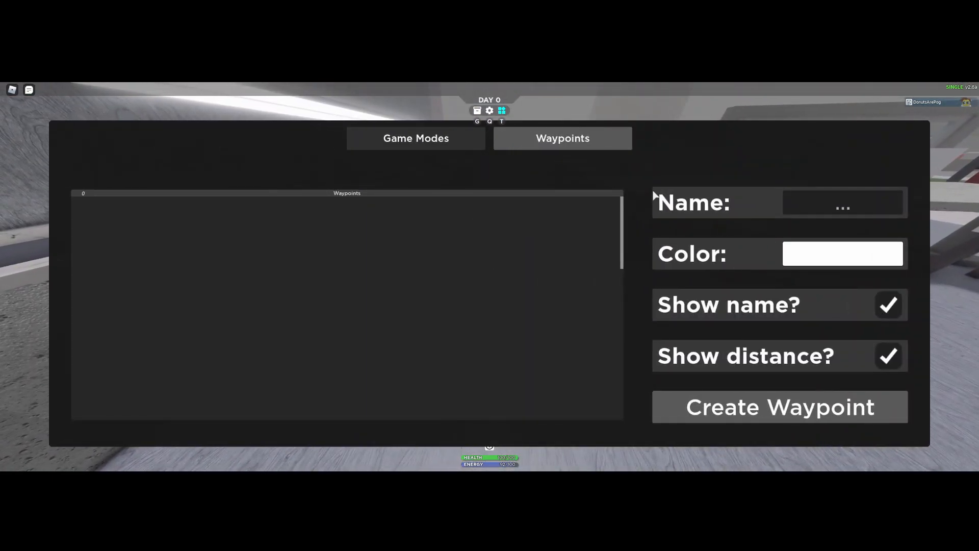
type("C")
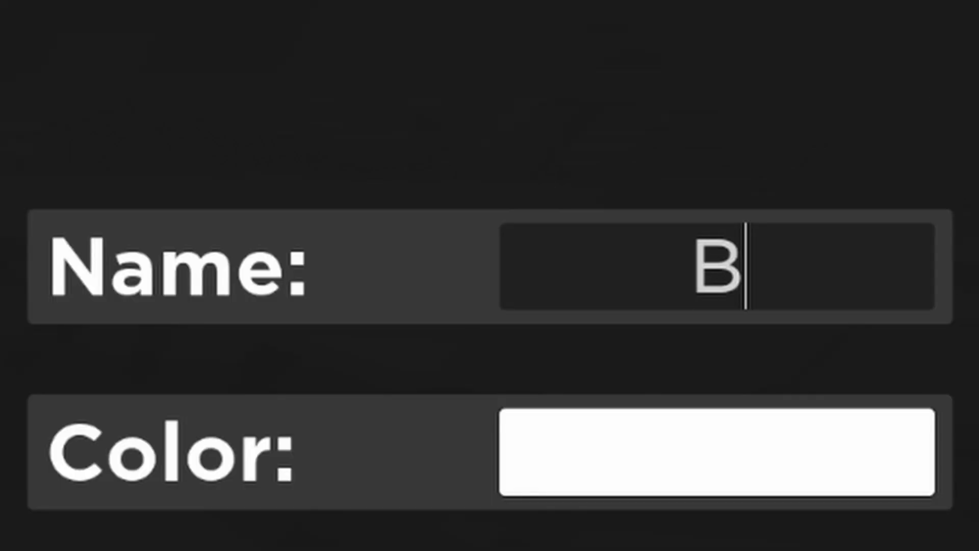
type("IG food")
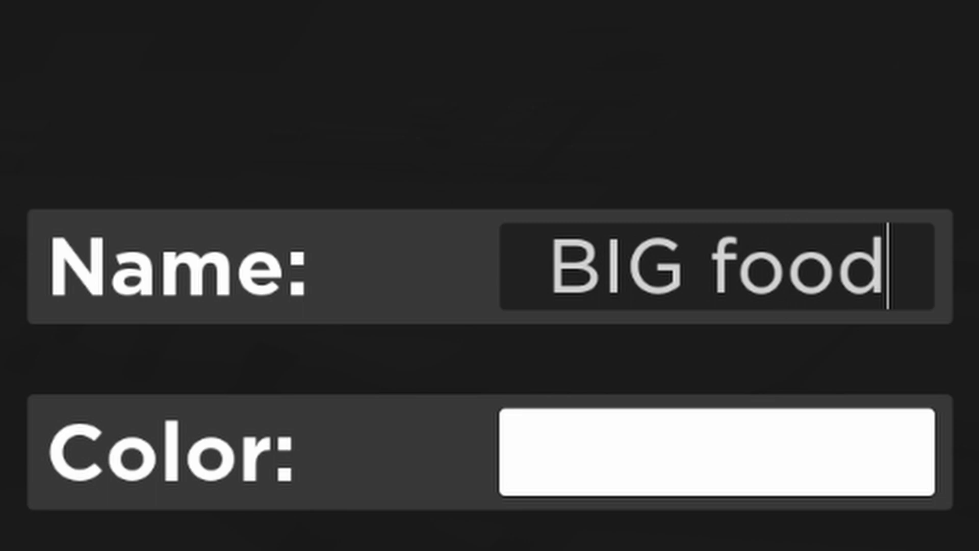
left_click(841, 252)
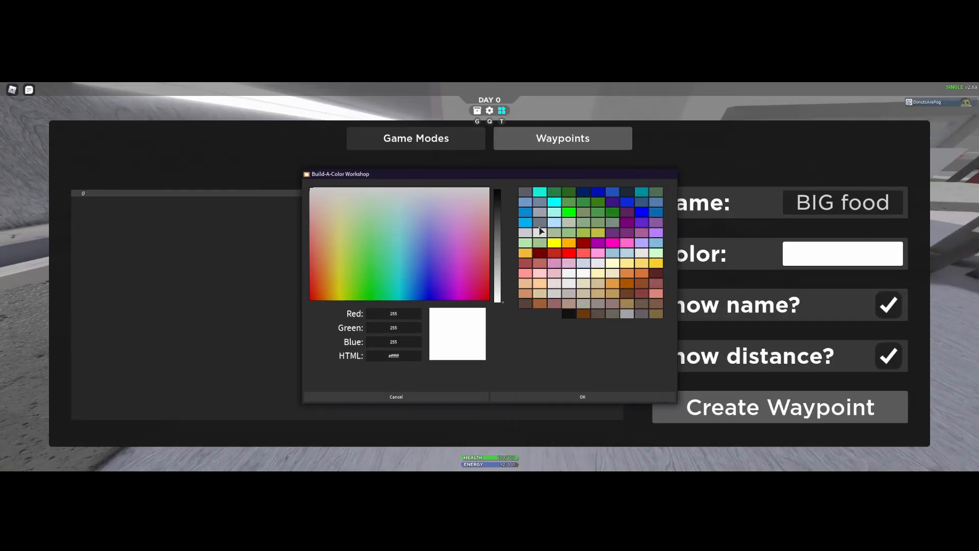
left_click(582, 396)
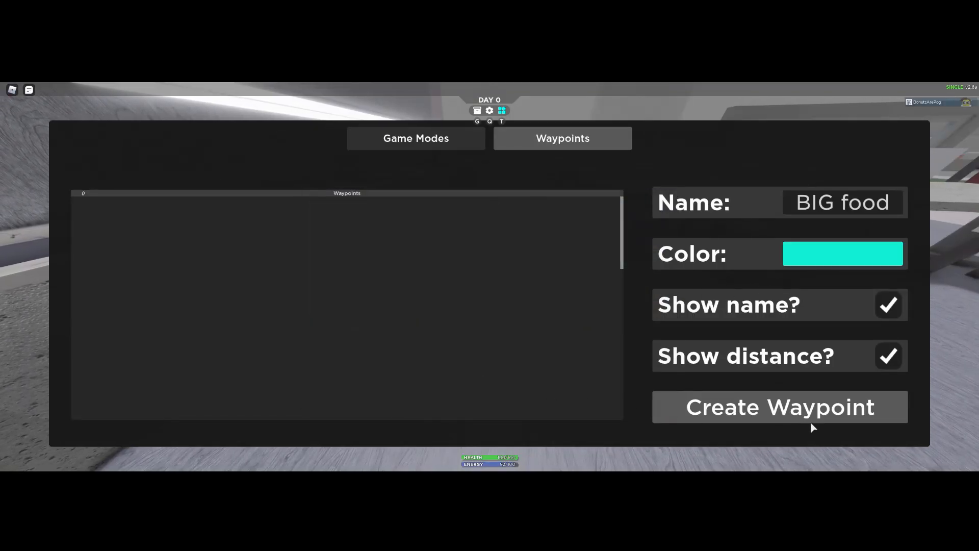
left_click(779, 407)
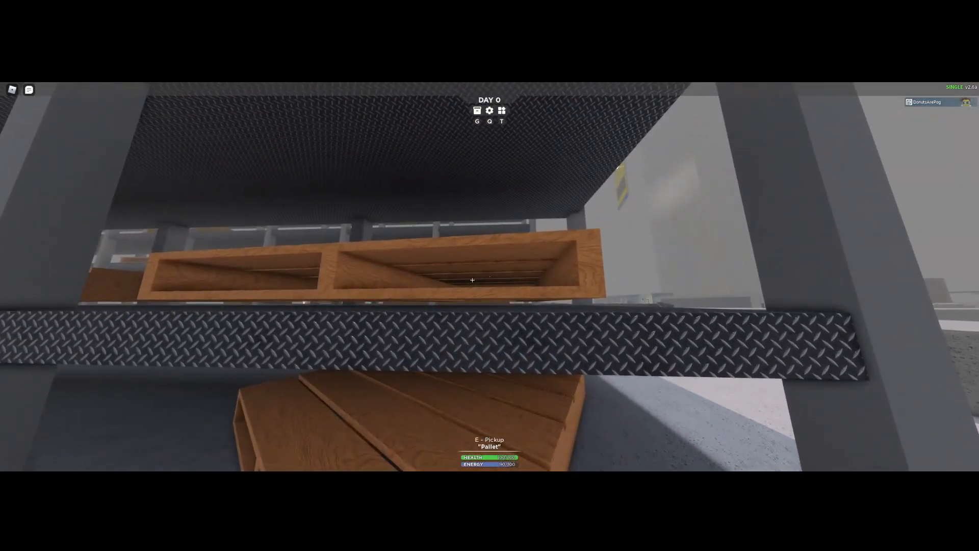
Pick up a wooden pallet, the ladder, then another pallet while climbing the racks.
key("e")
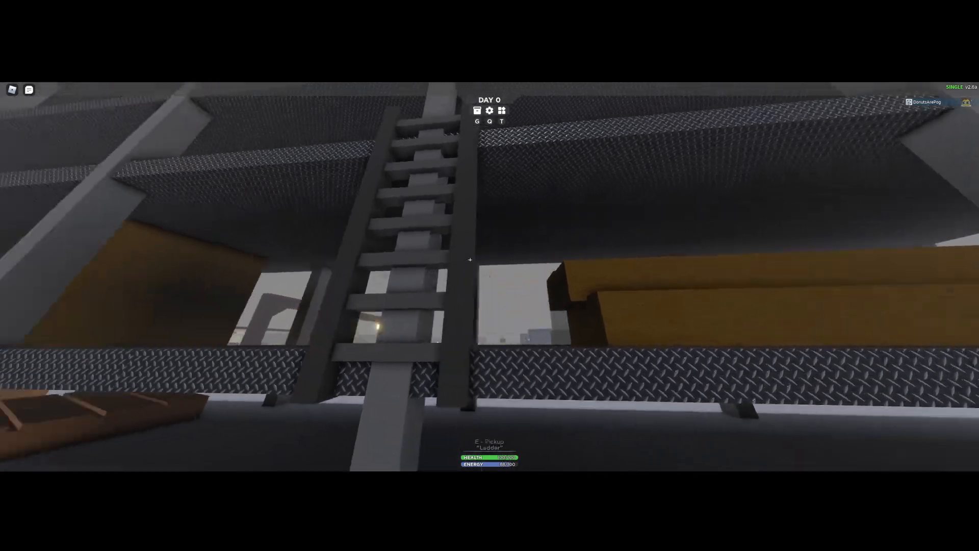
key("e")
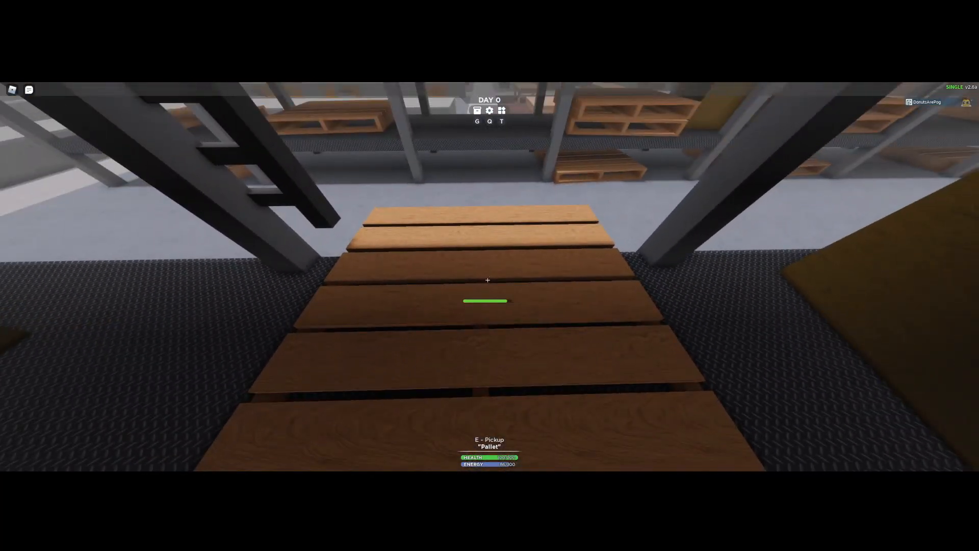
key("e")
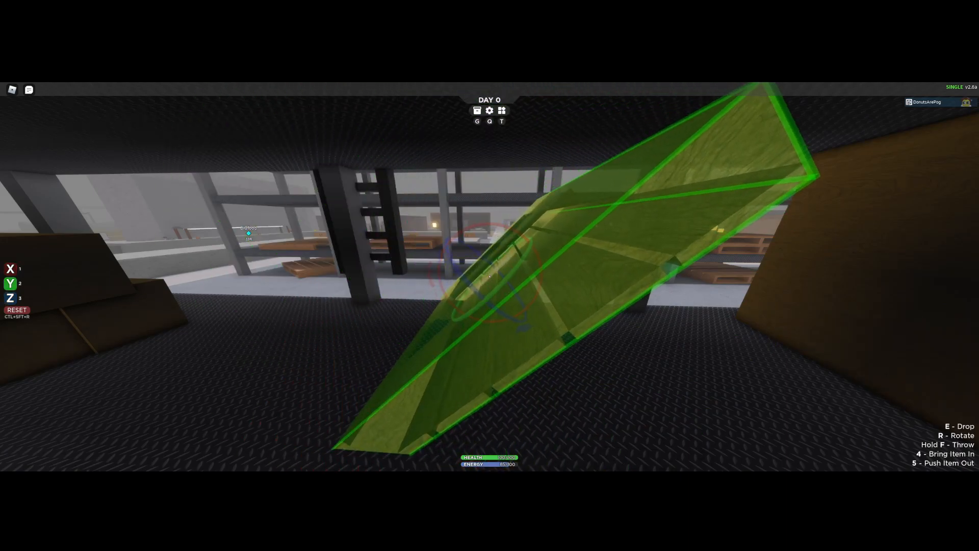
Rotate the carried pallet twice until it stands fully upright.
key("r")
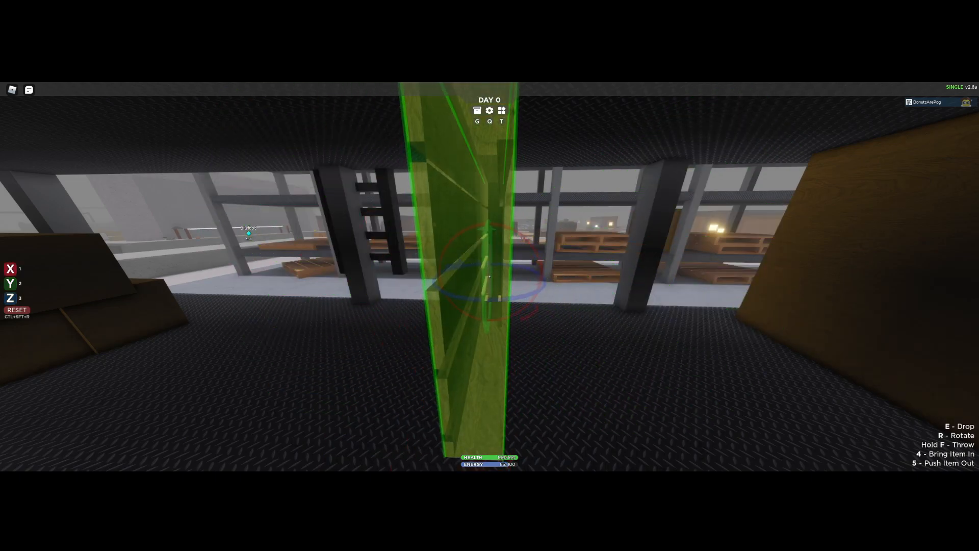
key("r")
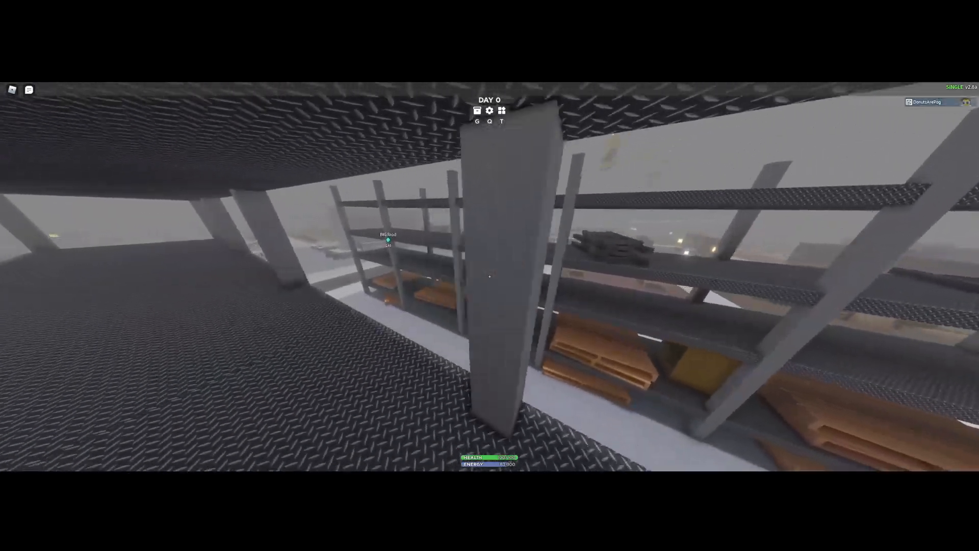
mouse_move(489, 275)
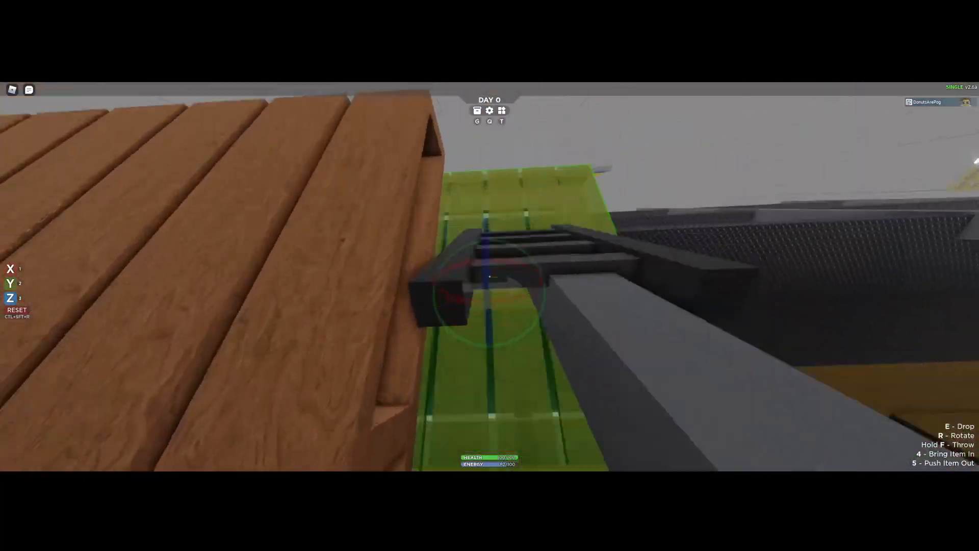
mouse_move(490, 276)
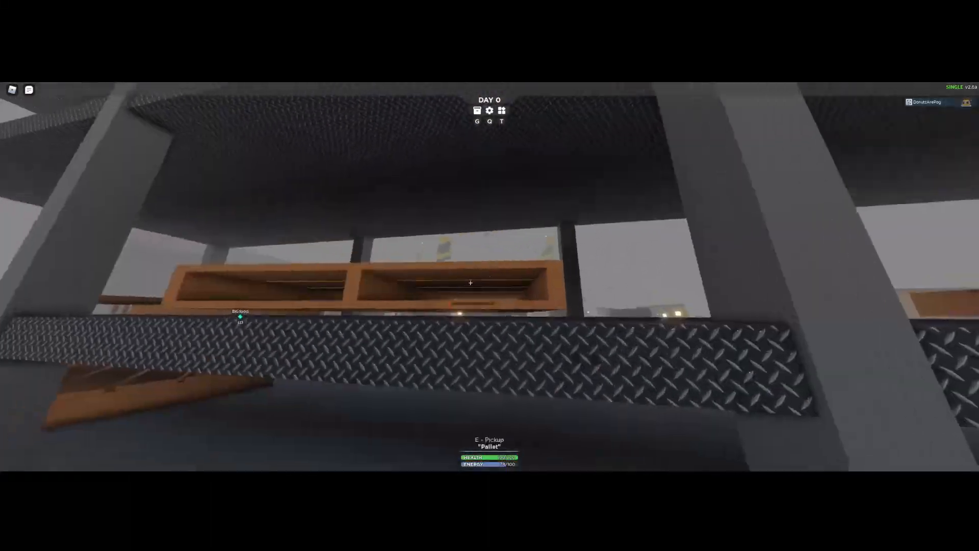
Pick up the next pallet from the shelf.
key("e")
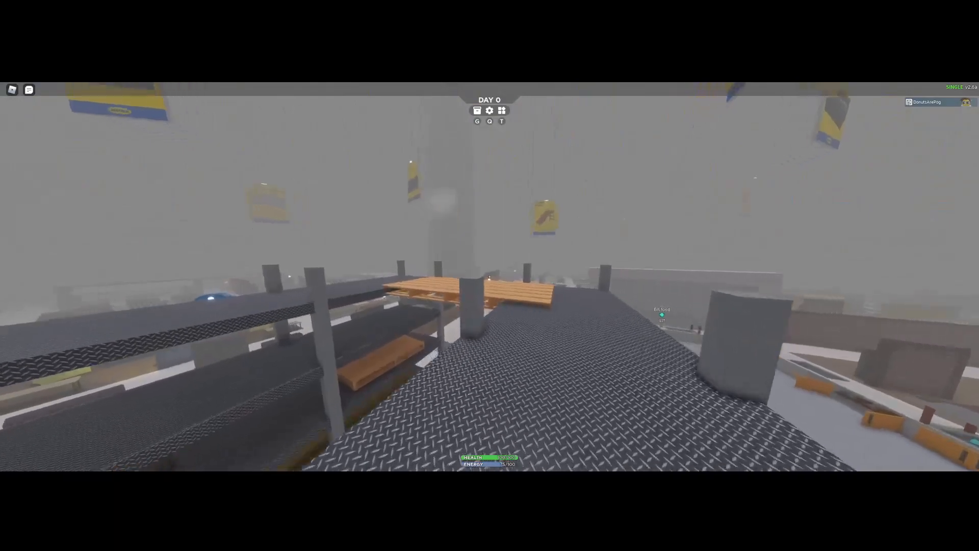
mouse_move(490, 276)
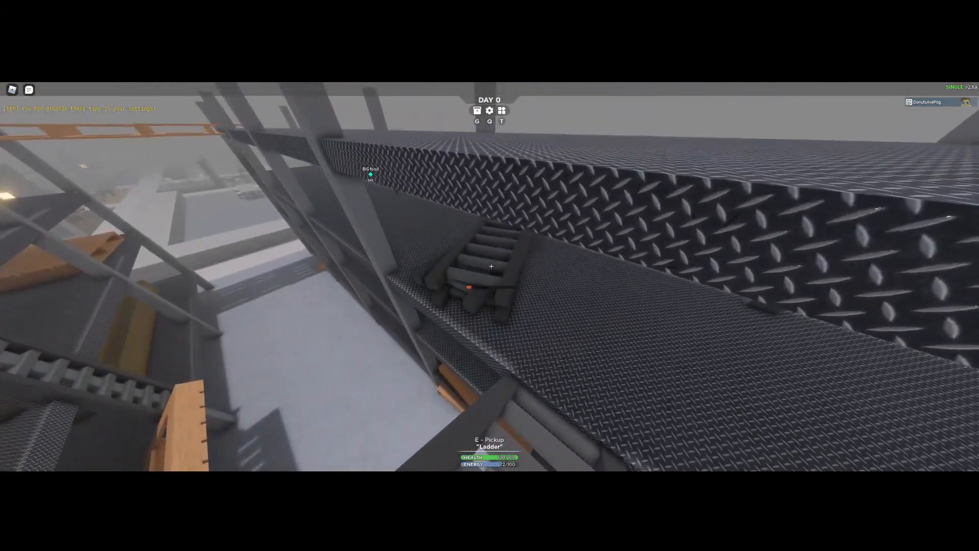
Grab the ladder lying on the shelf top and get rid of it.
key("e")
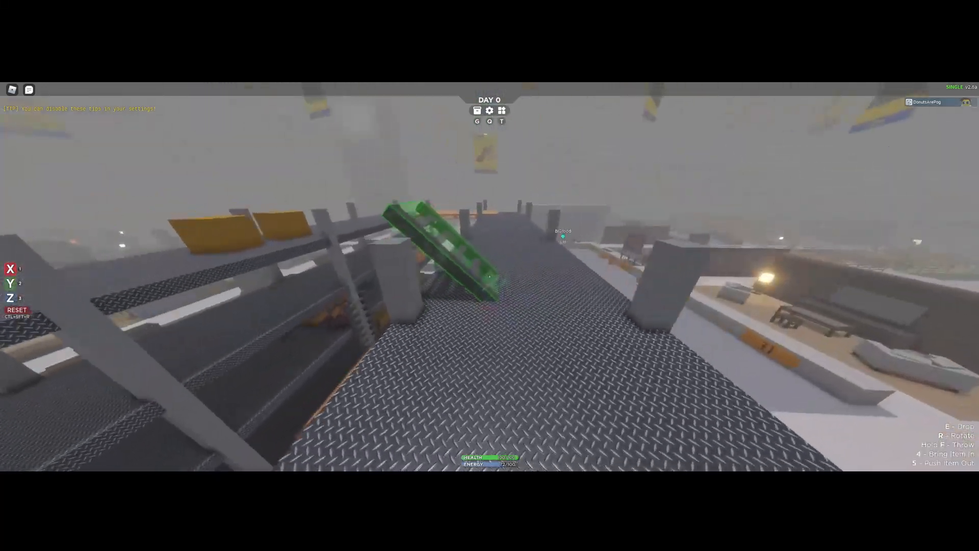
key("r")
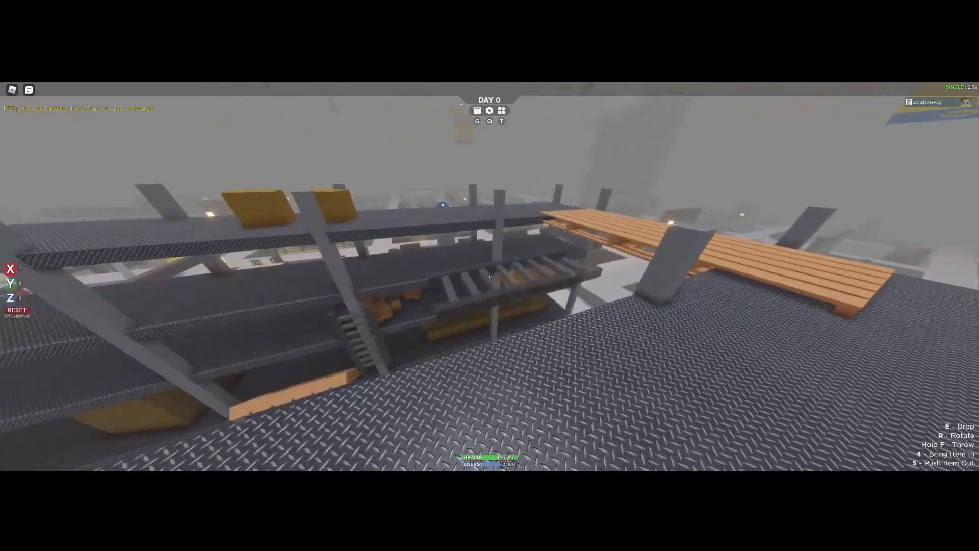
mouse_move(489, 275)
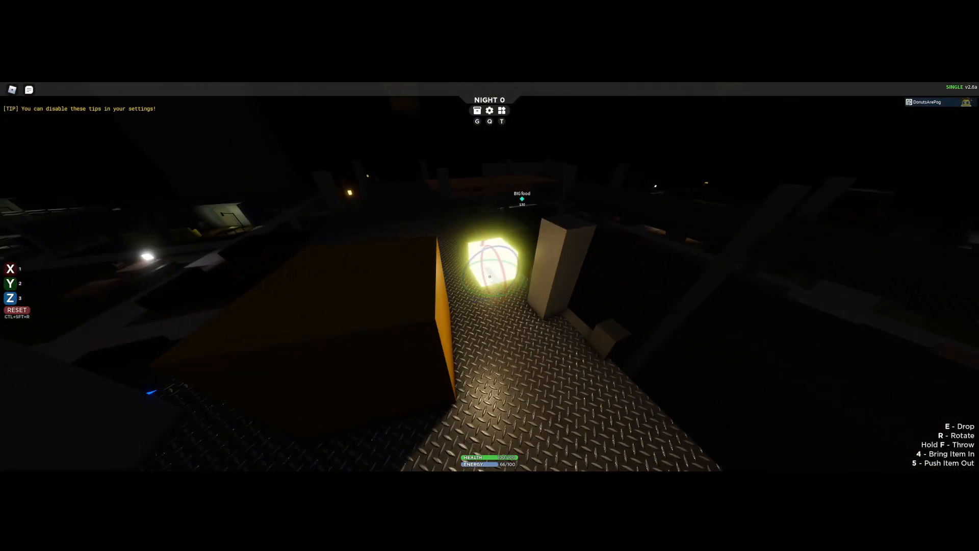
Set the glowing lamp down on the shelf top.
key("Escape")
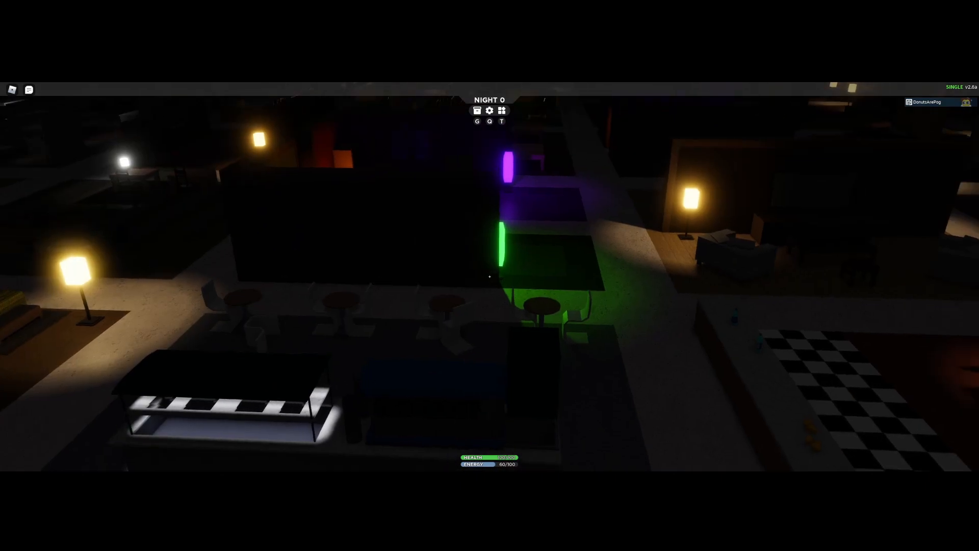
mouse_move(489, 276)
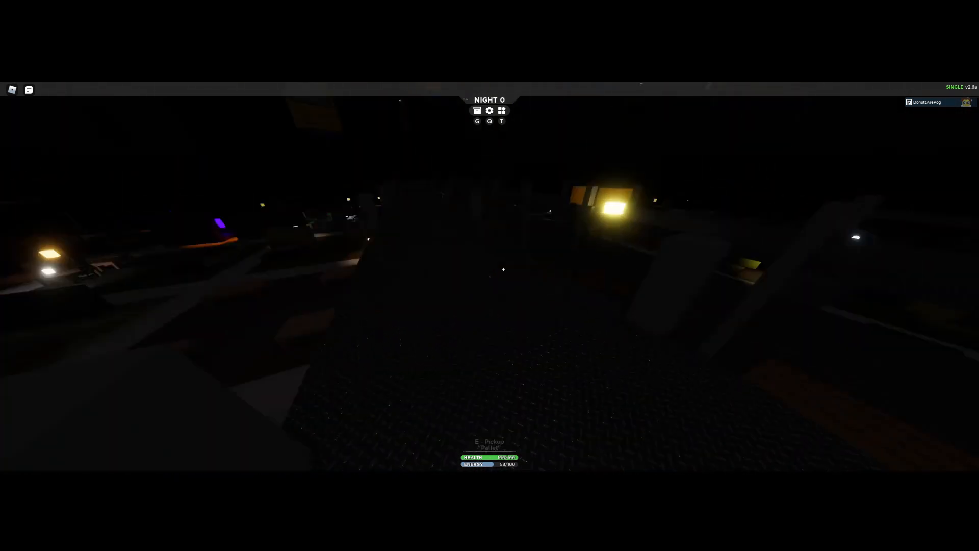
Name a new waypoint 'BIG house' and set its colour to red.
left_click(501, 110)
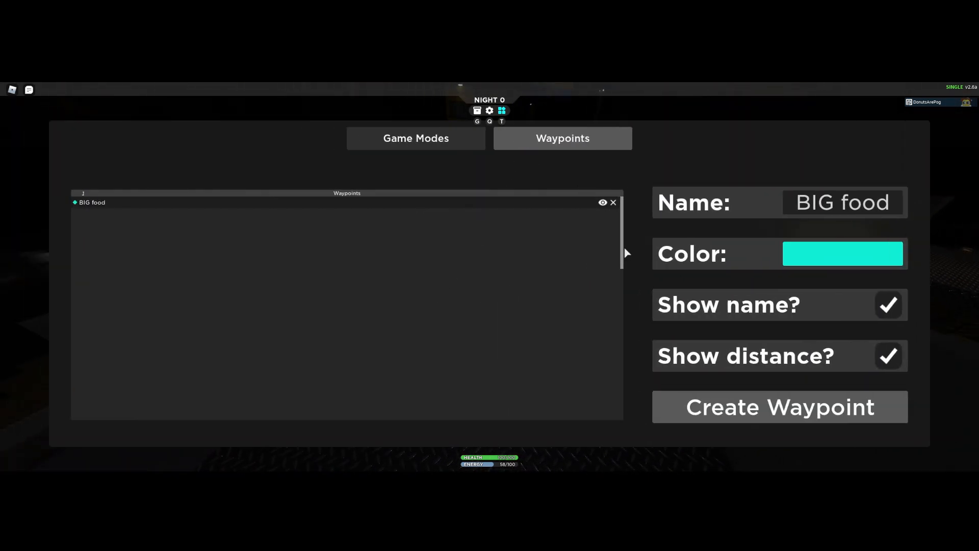
left_click(841, 202)
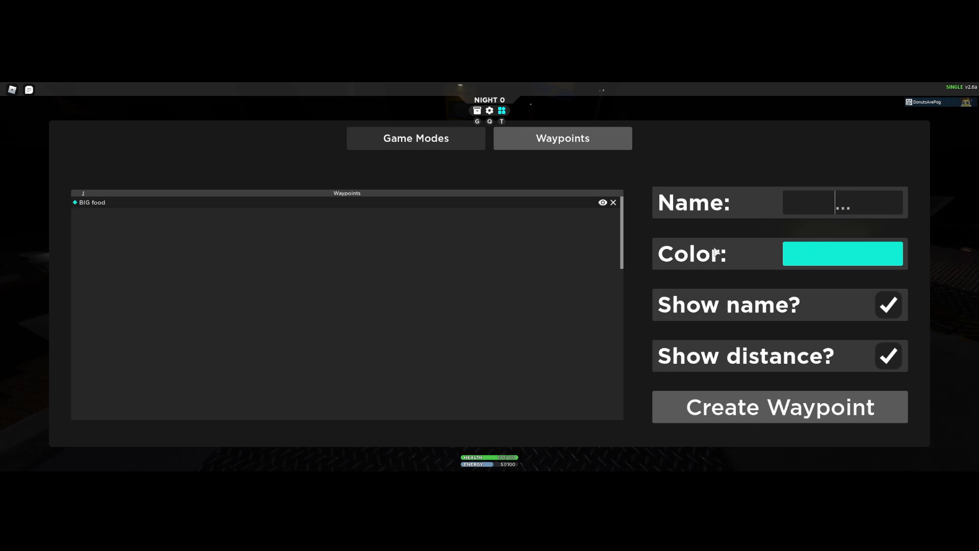
type("B")
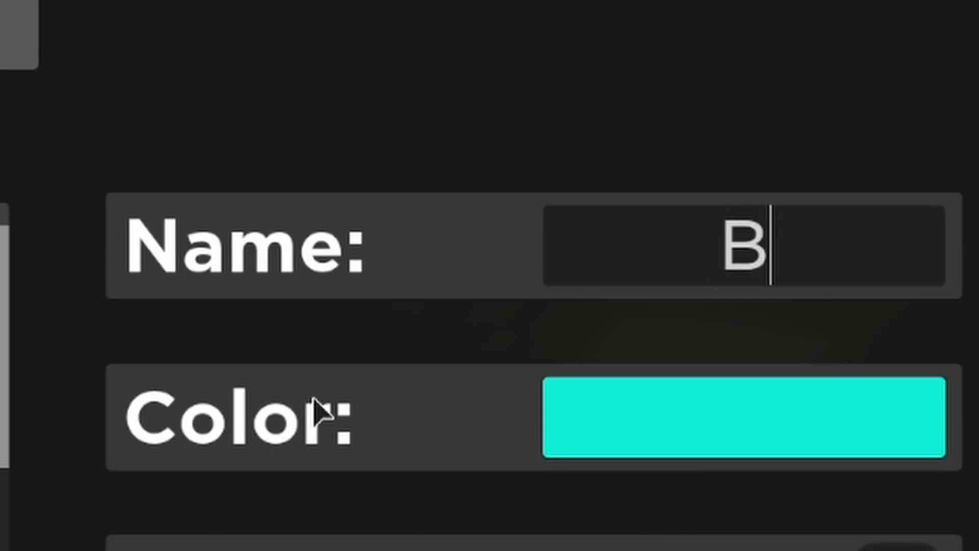
type("IG house")
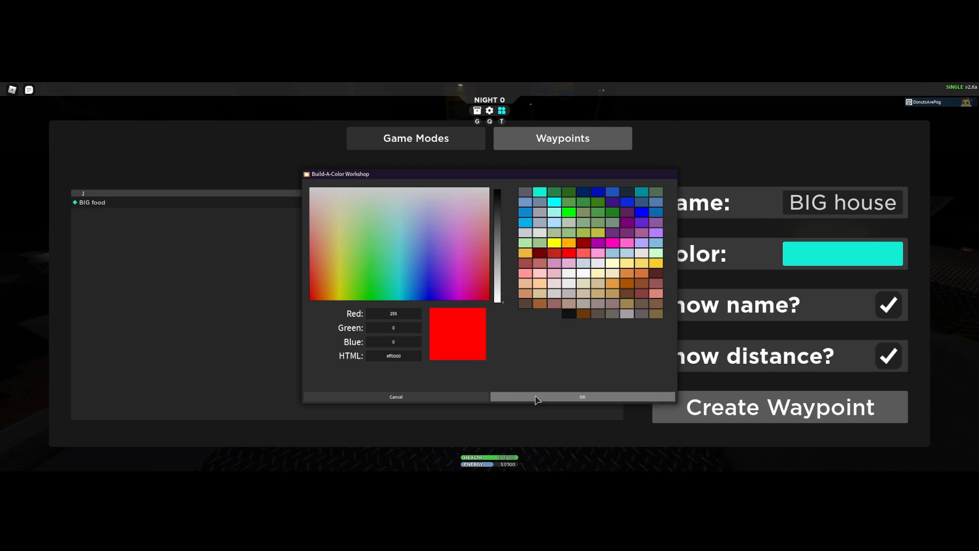
left_click(581, 396)
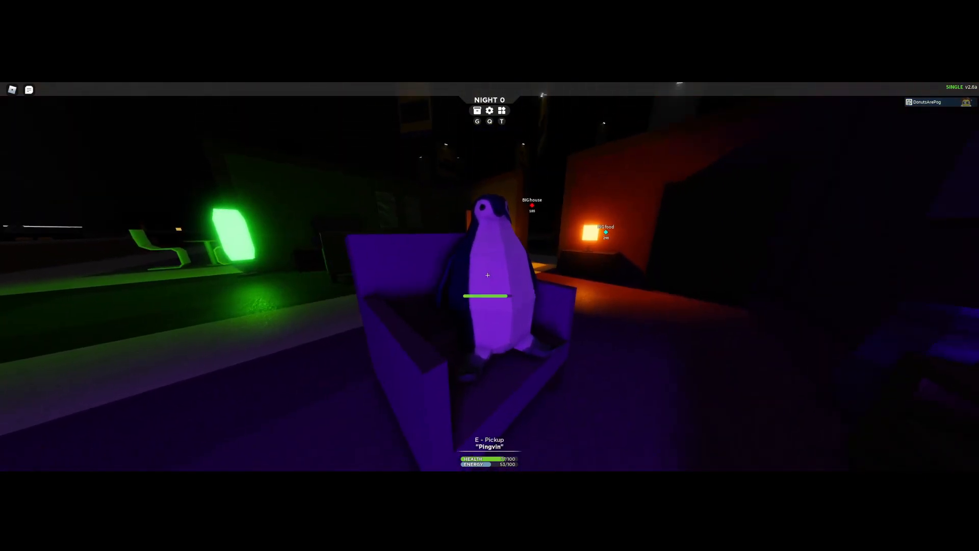
Pick up the Pingvin penguin plush near the BIG house marker.
key("e")
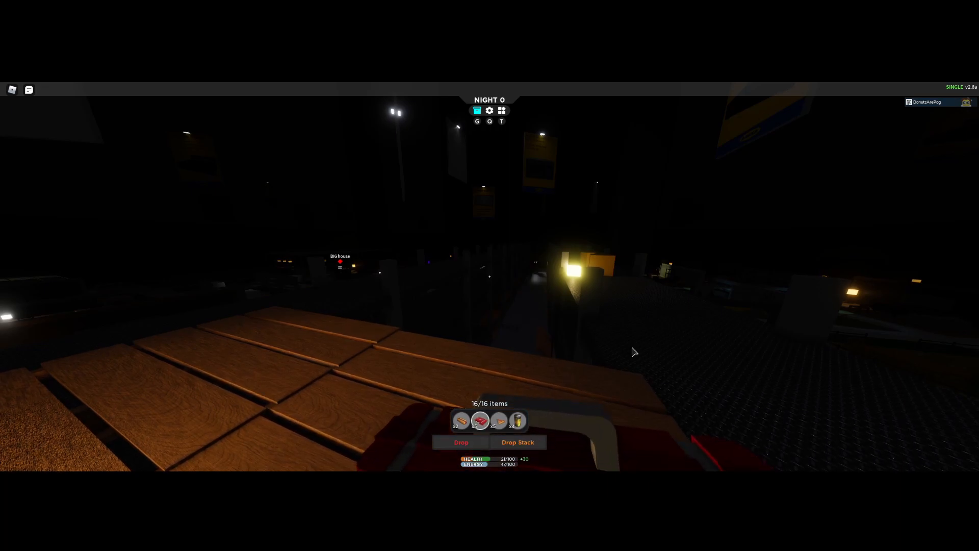
mouse_move(496, 413)
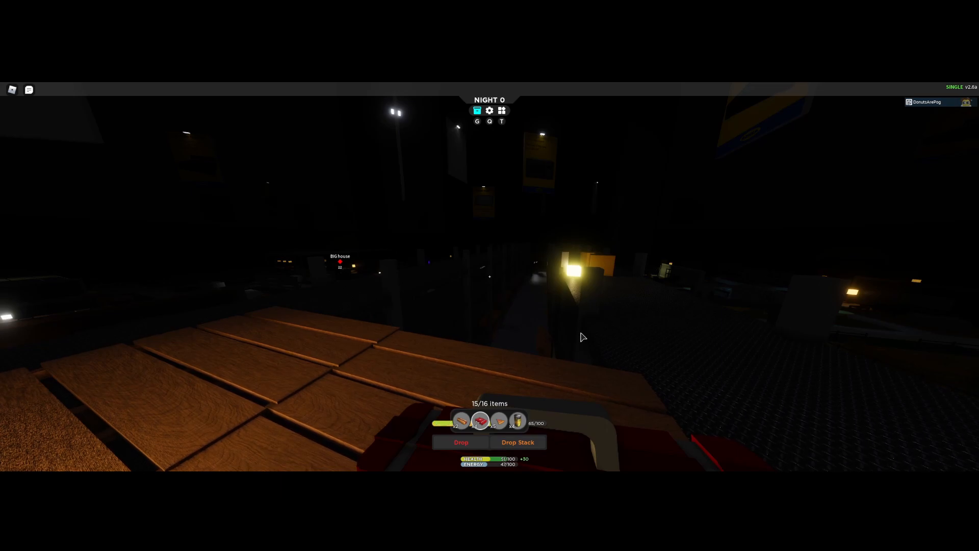
Eat two food items from the inventory to regain health.
left_click(461, 442)
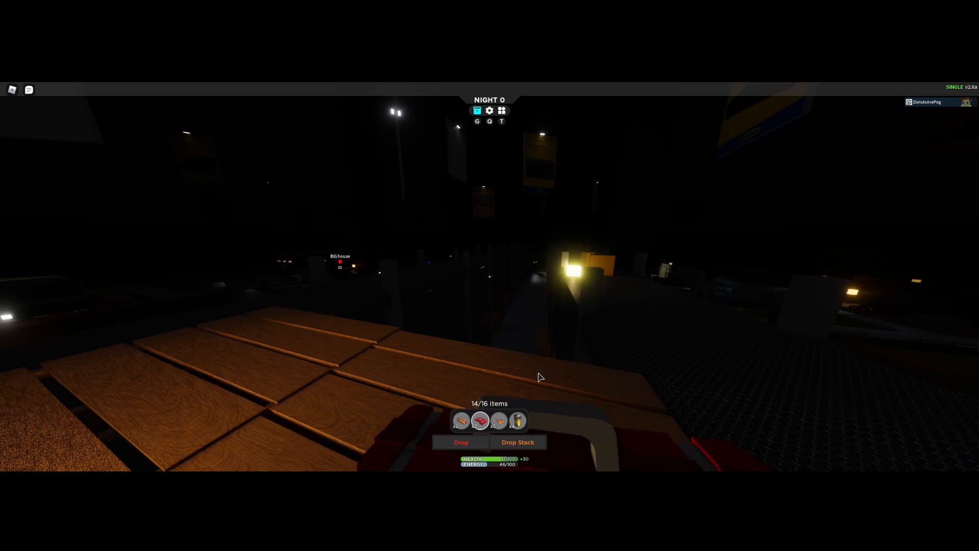
left_click(461, 420)
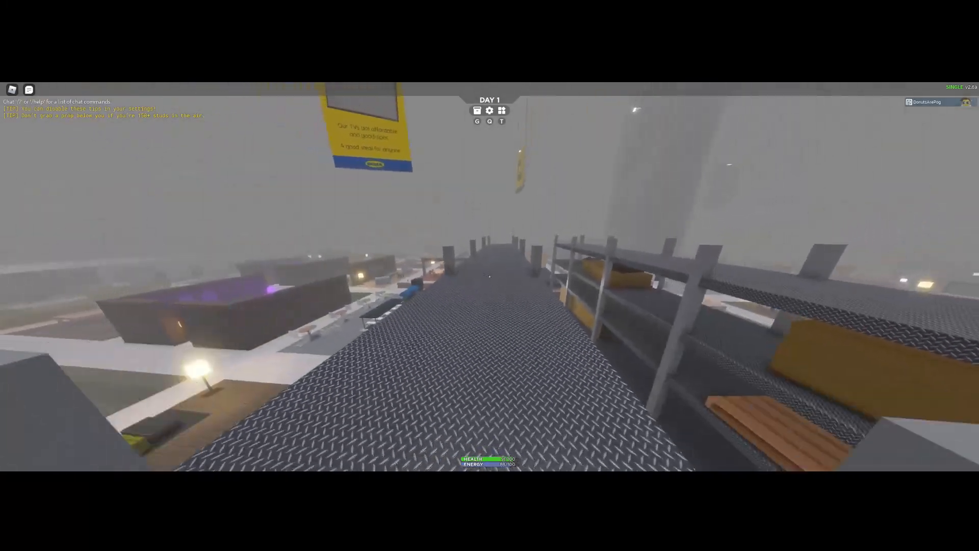
mouse_move(489, 275)
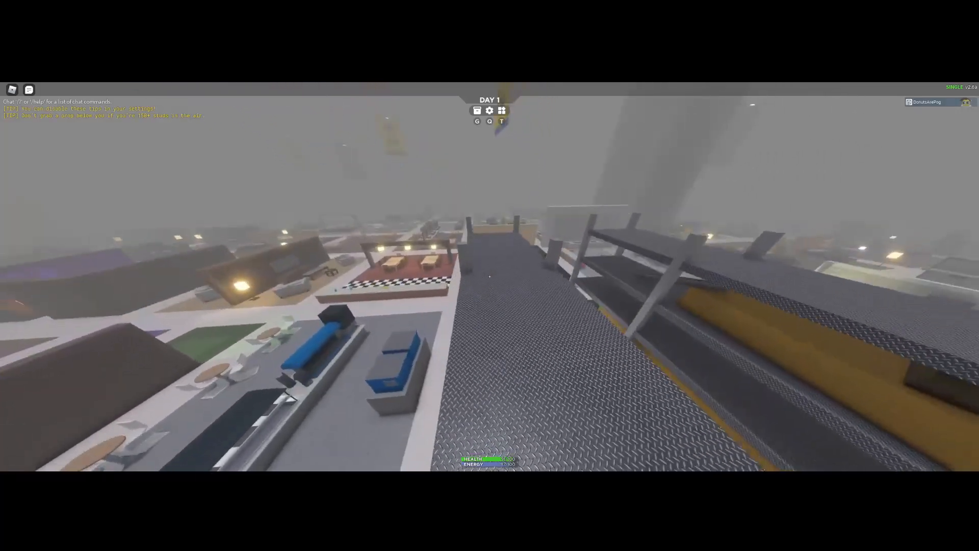
mouse_move(490, 275)
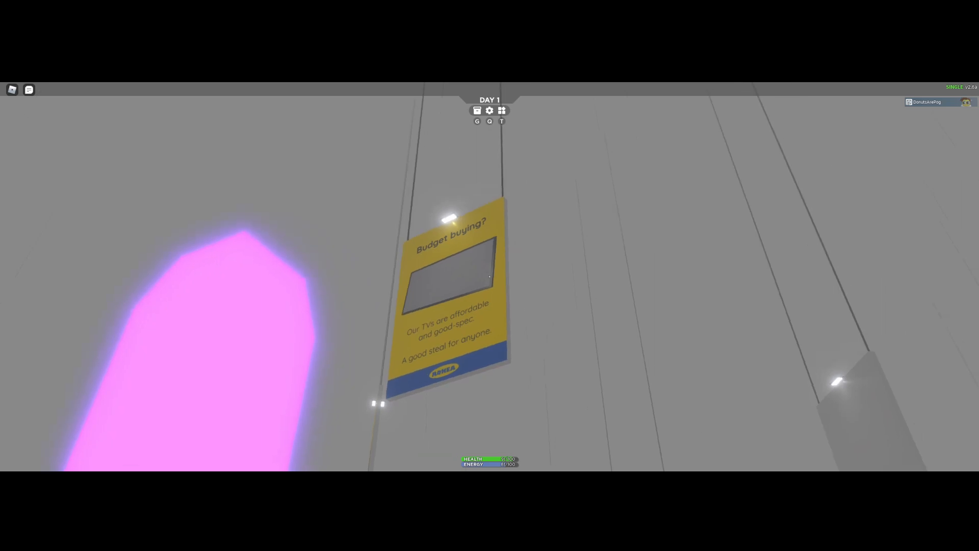
mouse_move(489, 276)
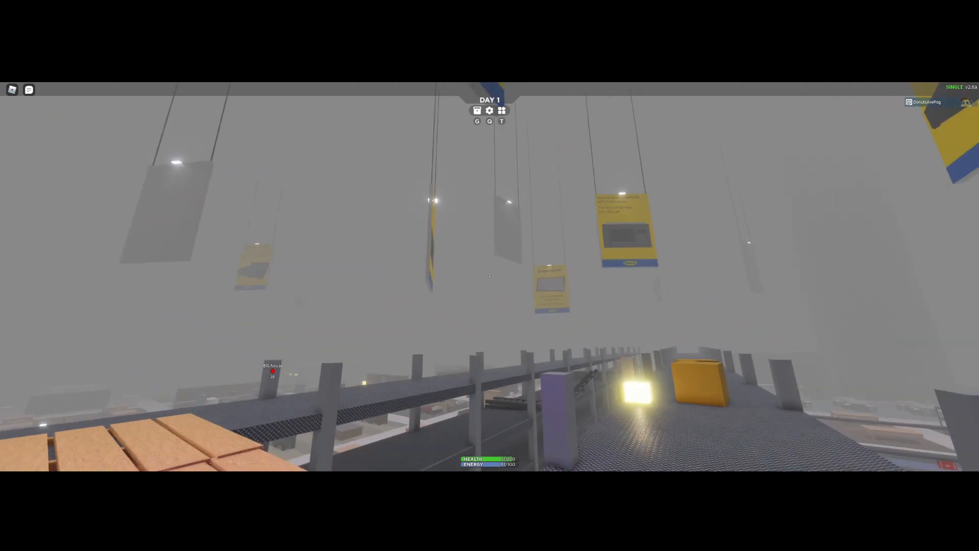